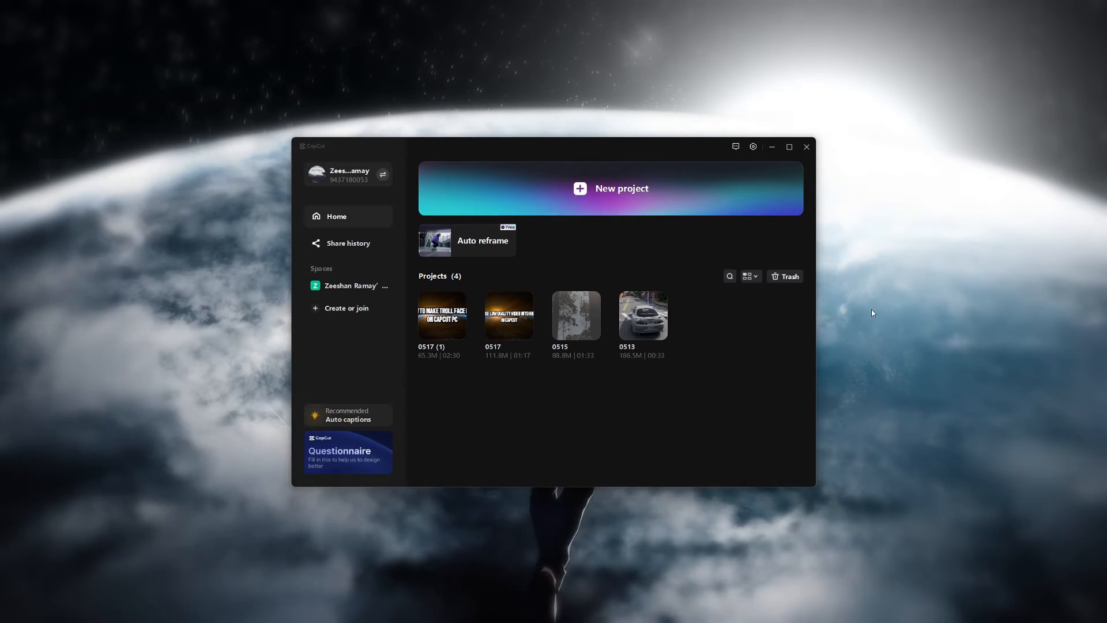
- Start a new empty project from the CapCut home screen
{"action": "left_click", "coordinate": [610, 188]}
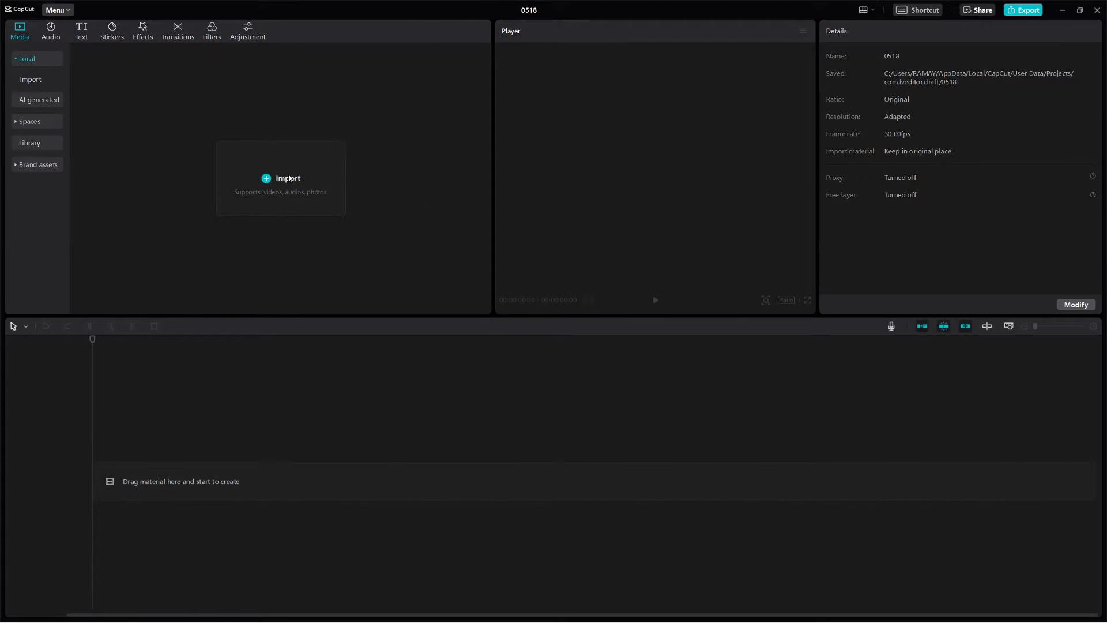
- Import the Anime Character image from the Desktop and place it on the timeline
{"action": "left_click", "coordinate": [280, 178]}
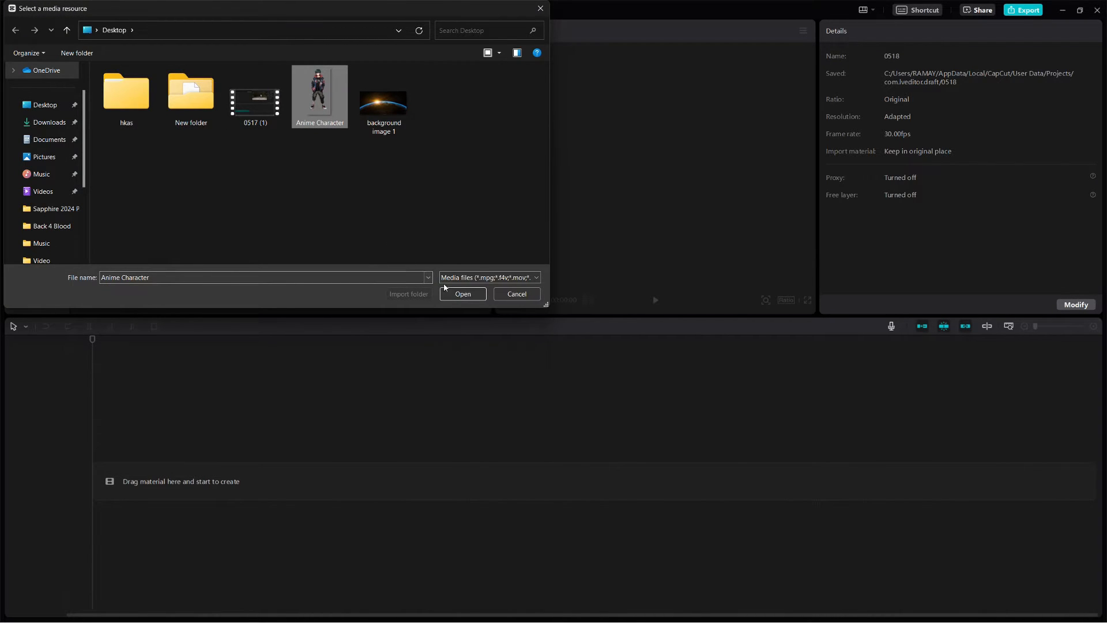
{"action": "left_click", "coordinate": [462, 294]}
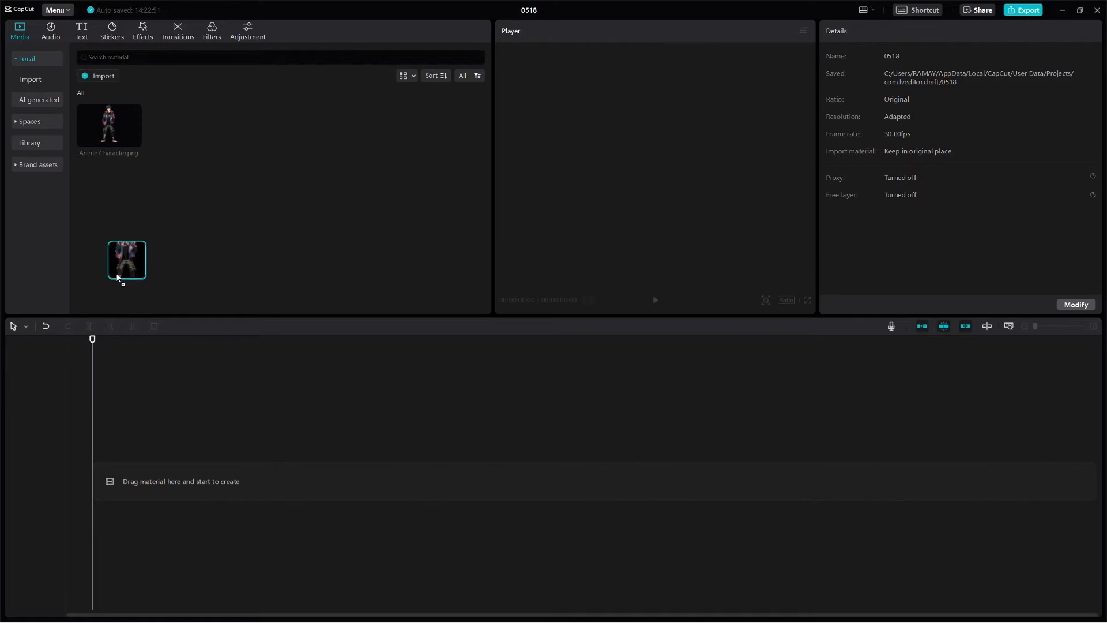
{"action": "left_click_drag", "start_coordinate": [127, 259], "coordinate": [257, 481]}
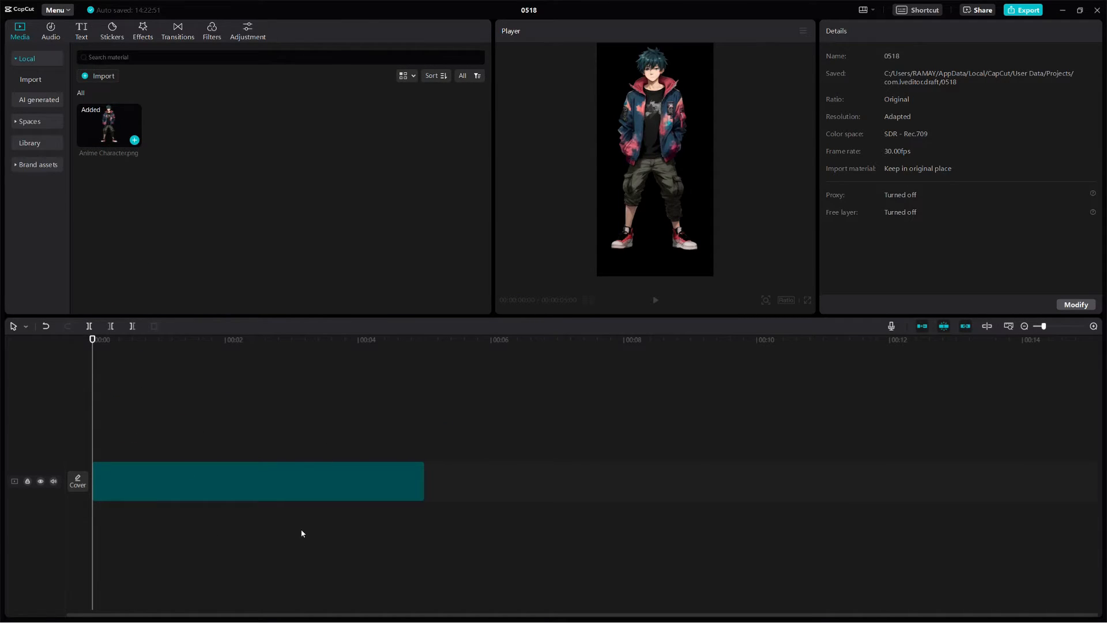
{"action": "mouse_move", "coordinate": [385, 490]}
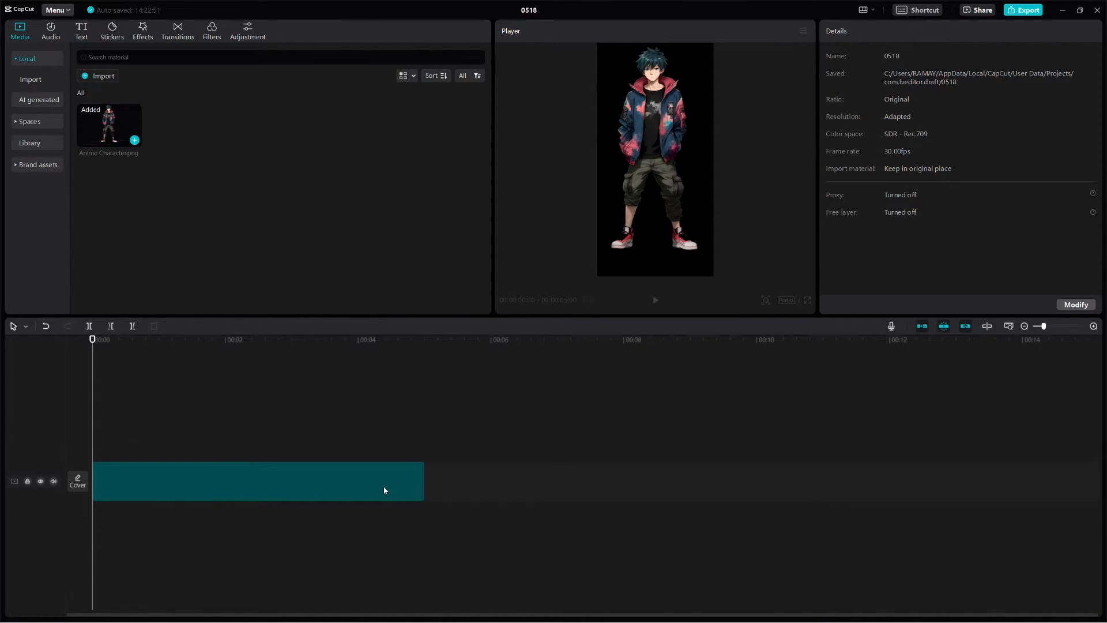
- Raise the clip's Brightness and Highlight to 50 and steepen the luma curve into a white silhouette
{"action": "left_click", "coordinate": [257, 481]}
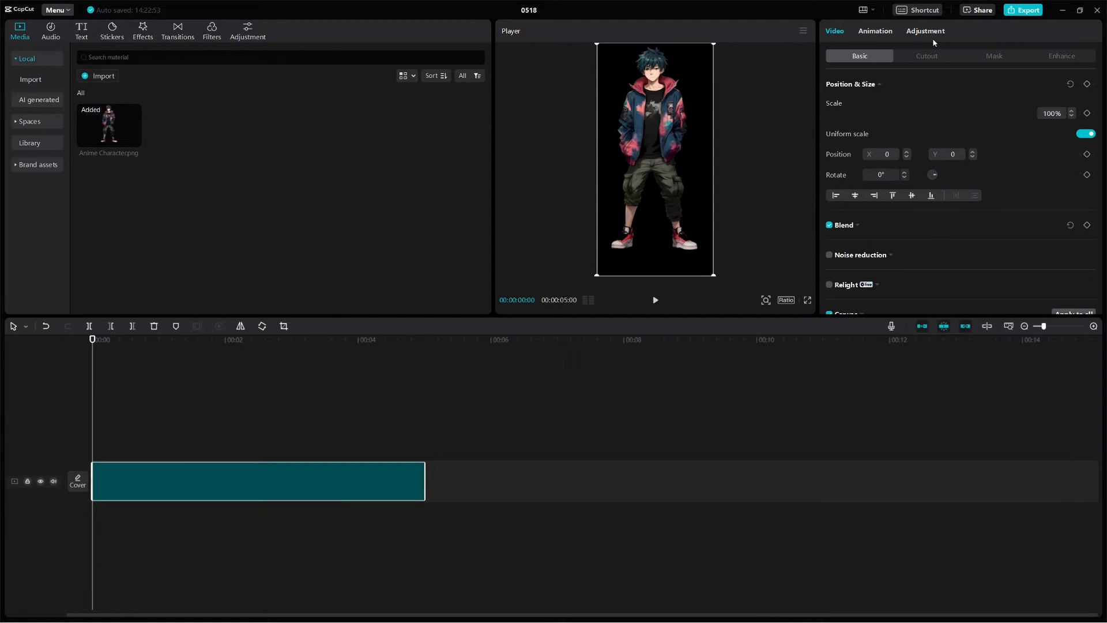
{"action": "left_click", "coordinate": [923, 30]}
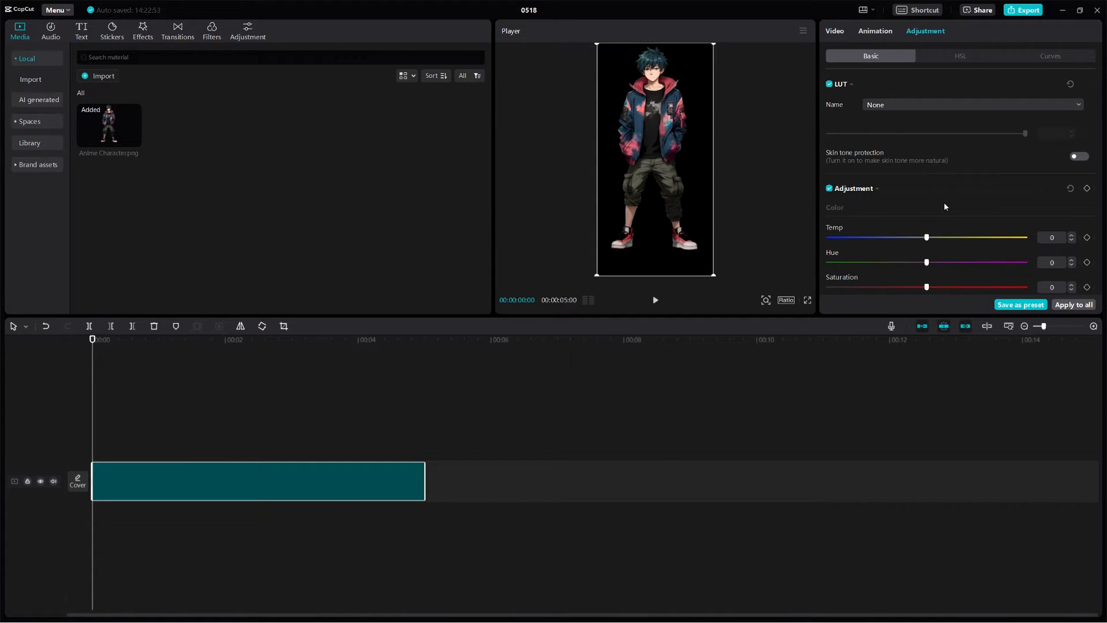
{"action": "scroll", "scroll_direction": "down", "scroll_amount": 3}
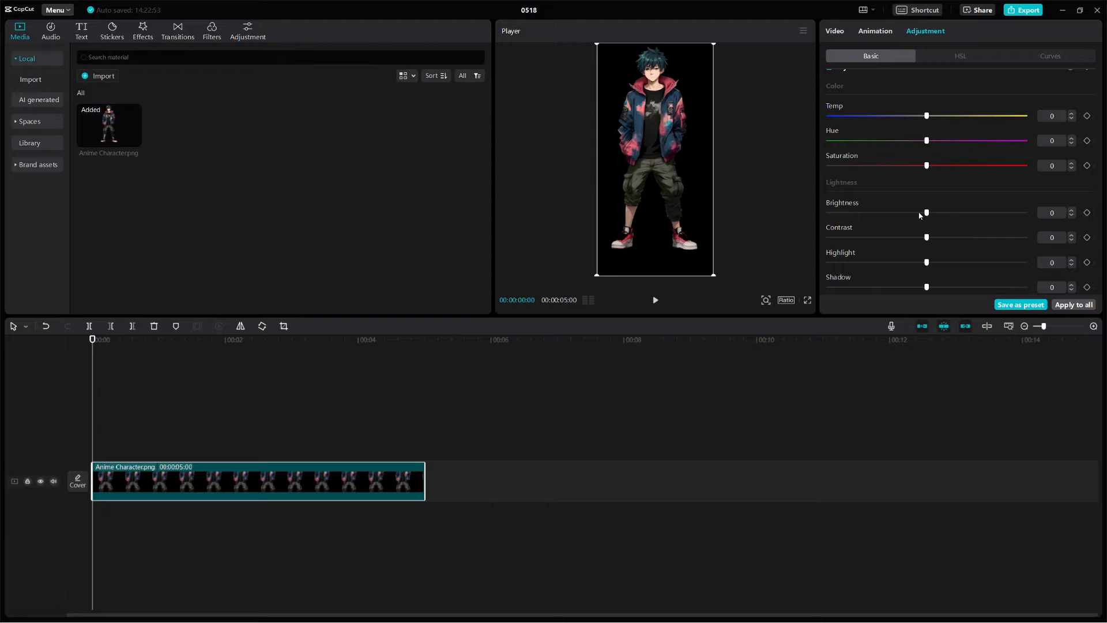
{"action": "left_click_drag", "start_coordinate": [927, 212], "coordinate": [1024, 212]}
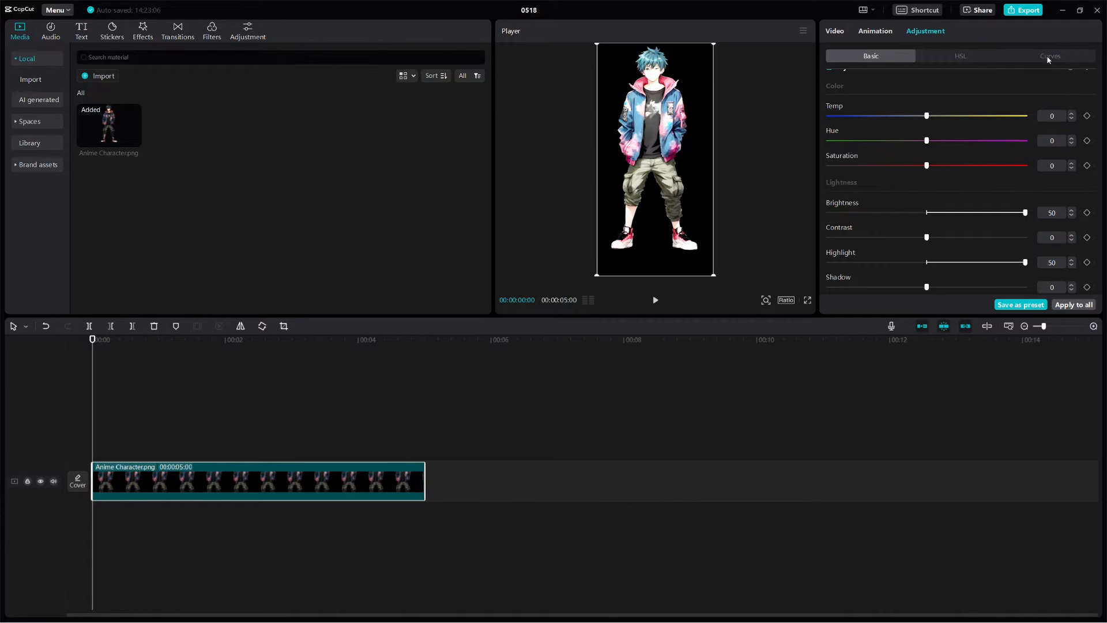
{"action": "left_click", "coordinate": [1049, 55]}
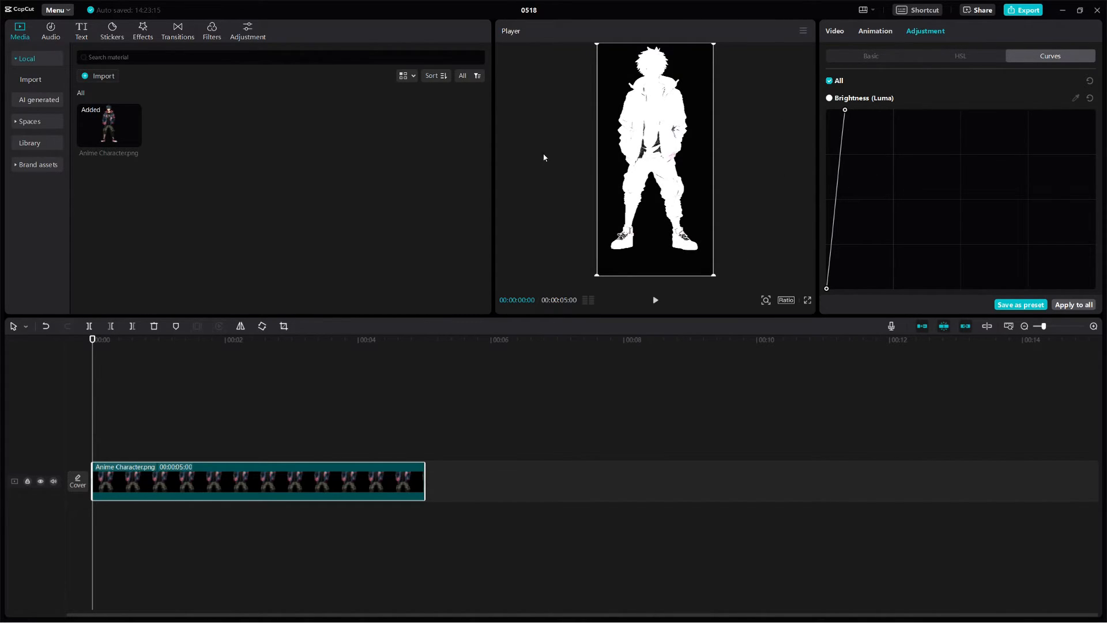
- Add the Retro JVC effect over the full clip with Strength 100 and Filters 0
{"action": "left_click", "coordinate": [142, 30]}
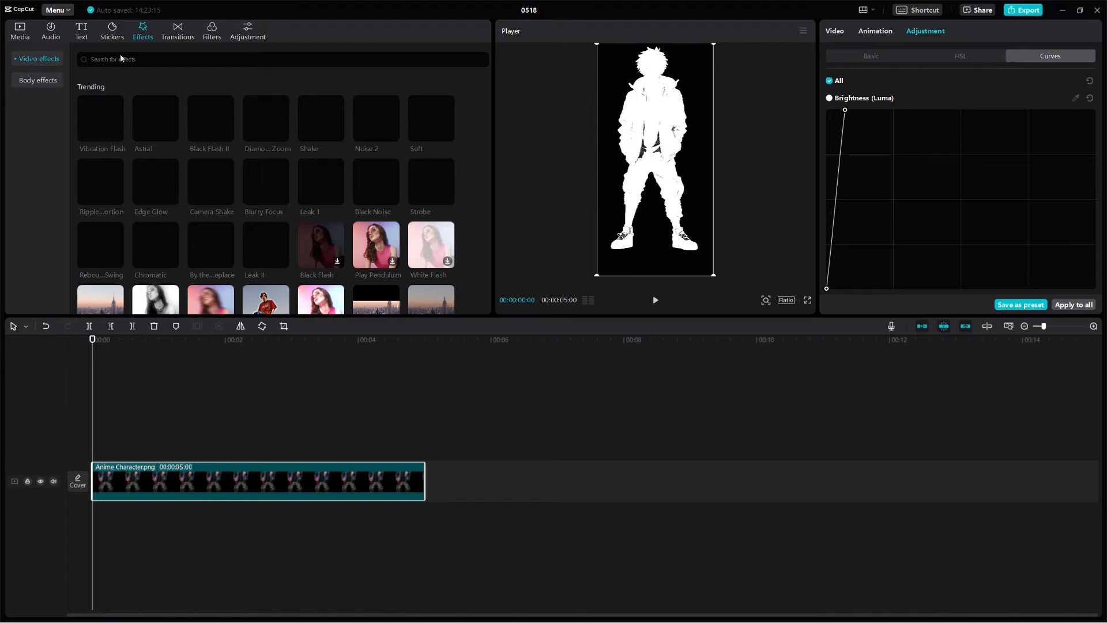
{"action": "left_click", "coordinate": [28, 177]}
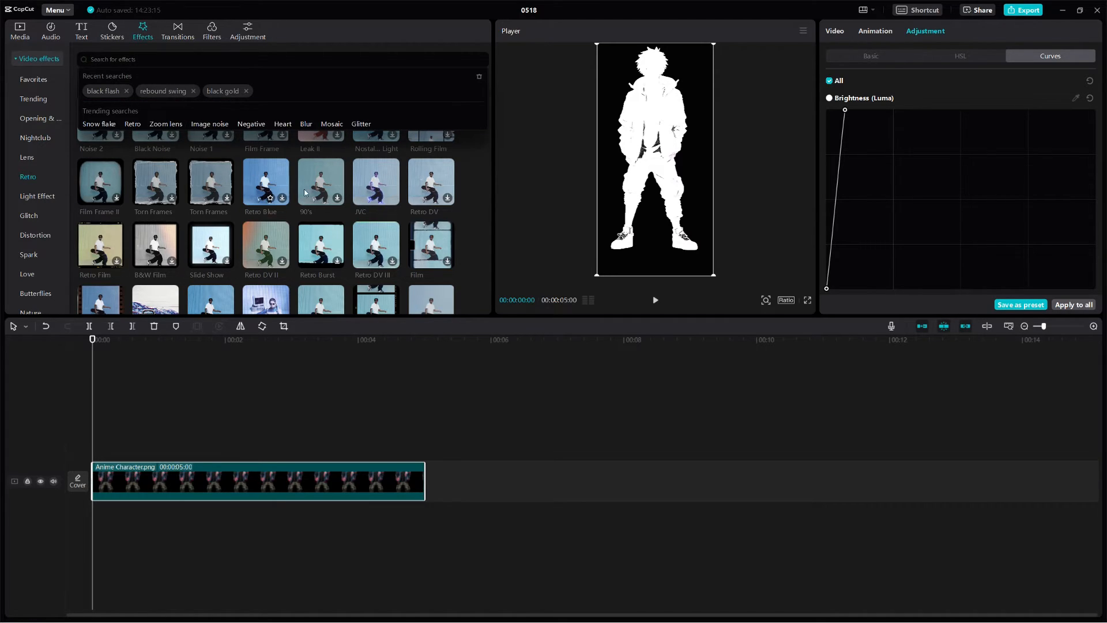
{"action": "mouse_move", "coordinate": [392, 197]}
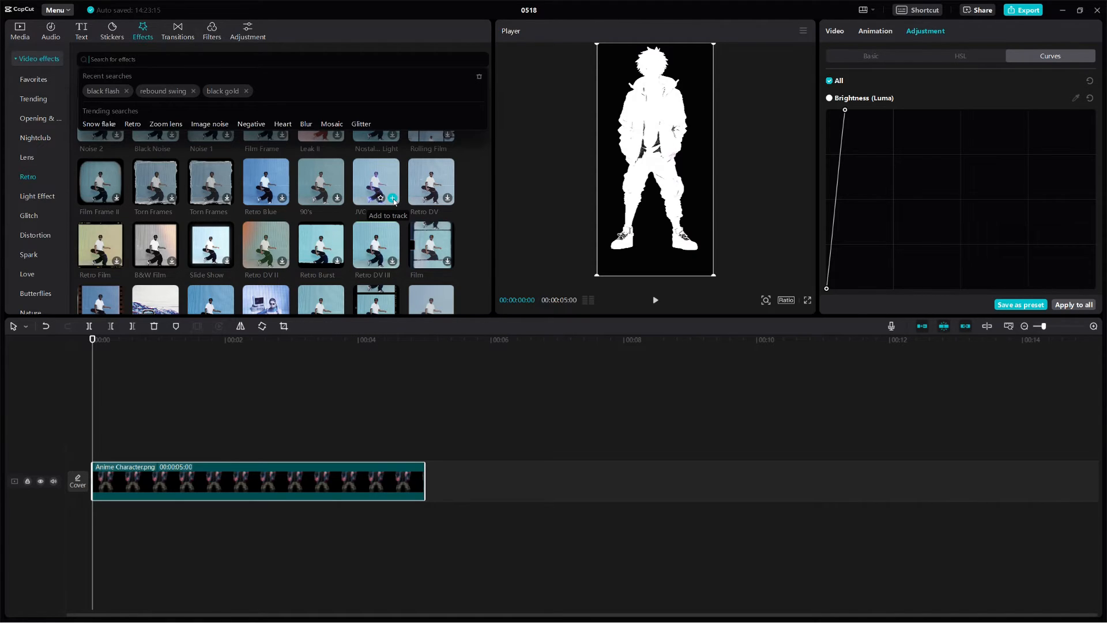
{"action": "left_click", "coordinate": [392, 197]}
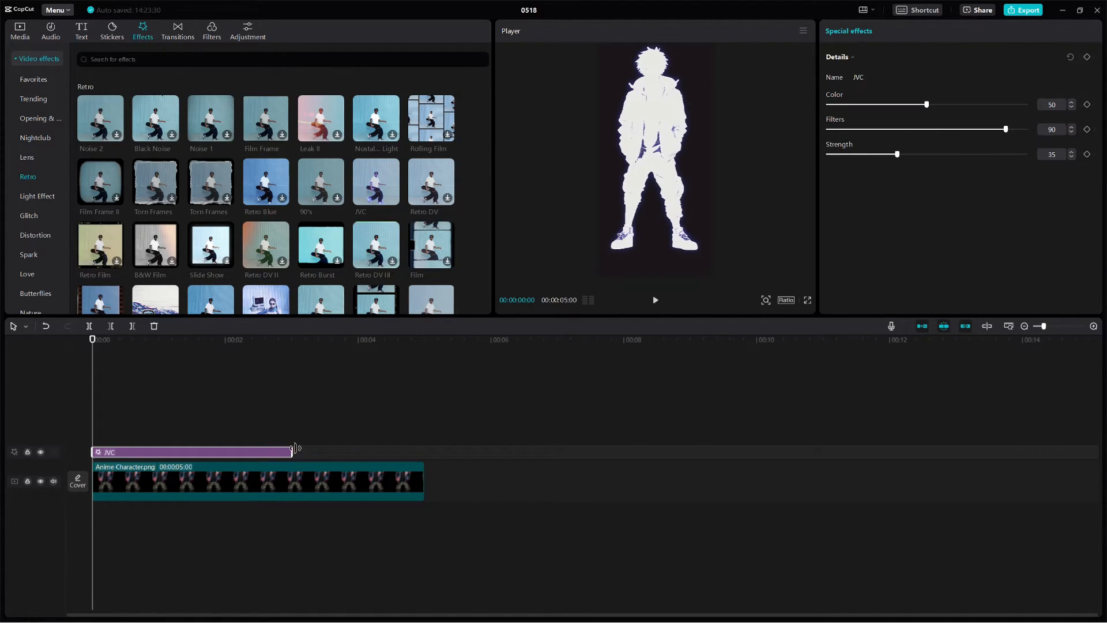
{"action": "left_click_drag", "start_coordinate": [292, 452], "coordinate": [423, 452]}
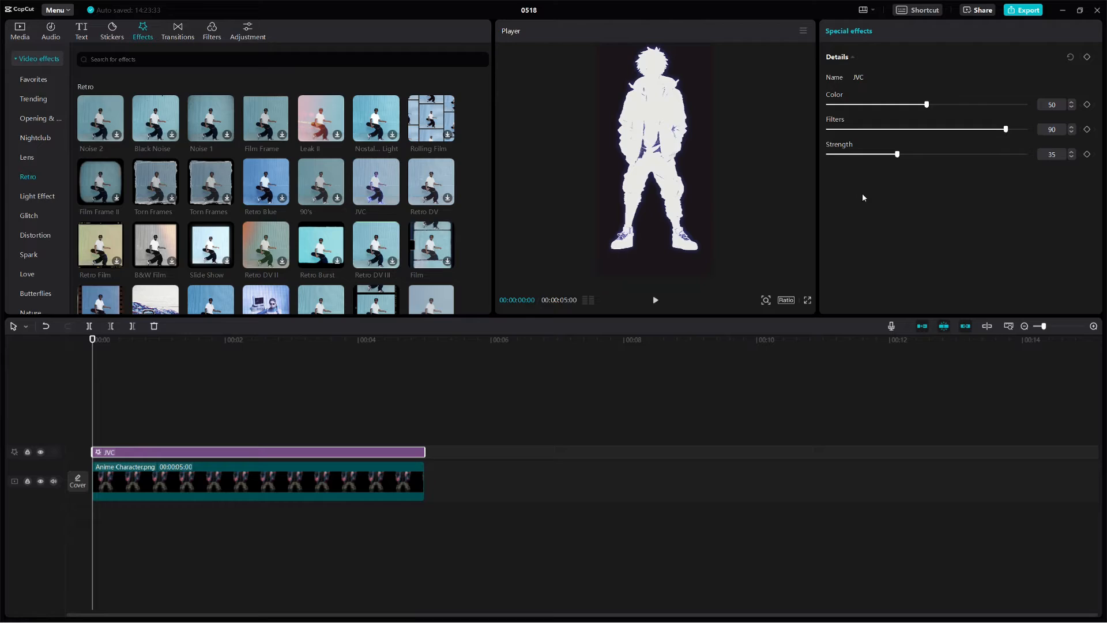
{"action": "left_click_drag", "start_coordinate": [896, 153], "coordinate": [1024, 153]}
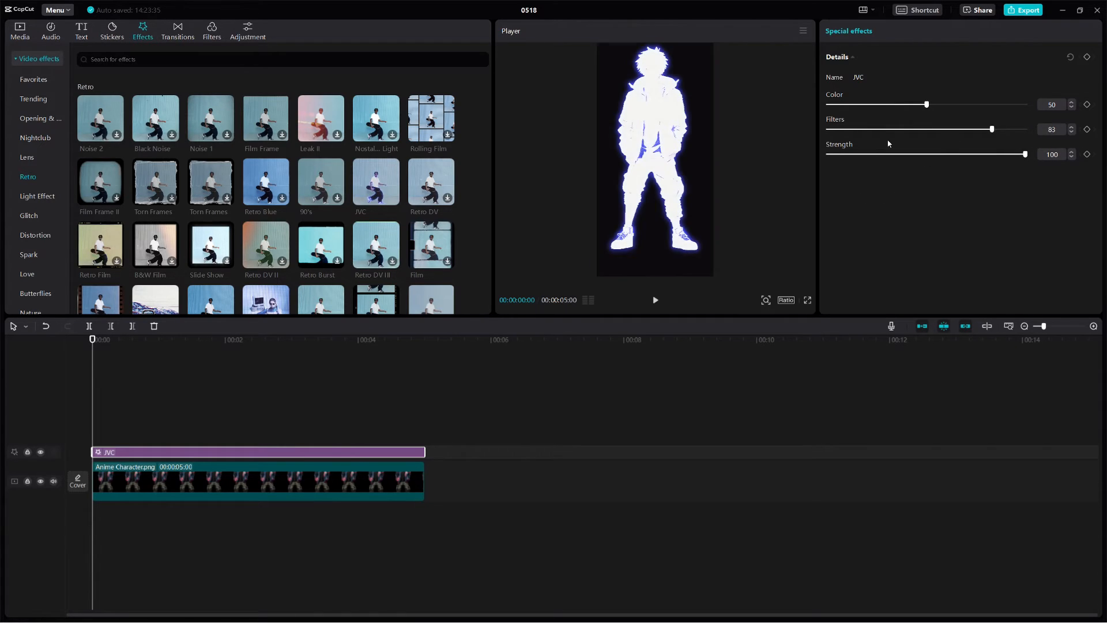
{"action": "left_click_drag", "start_coordinate": [991, 128], "coordinate": [826, 128]}
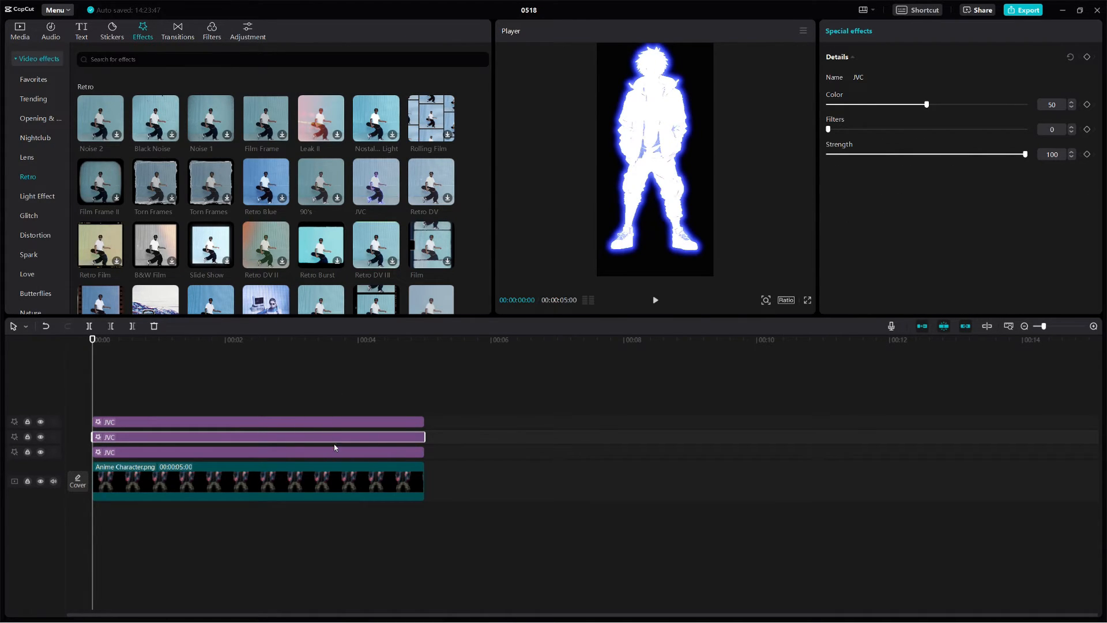
{"action": "mouse_move", "coordinate": [215, 412]}
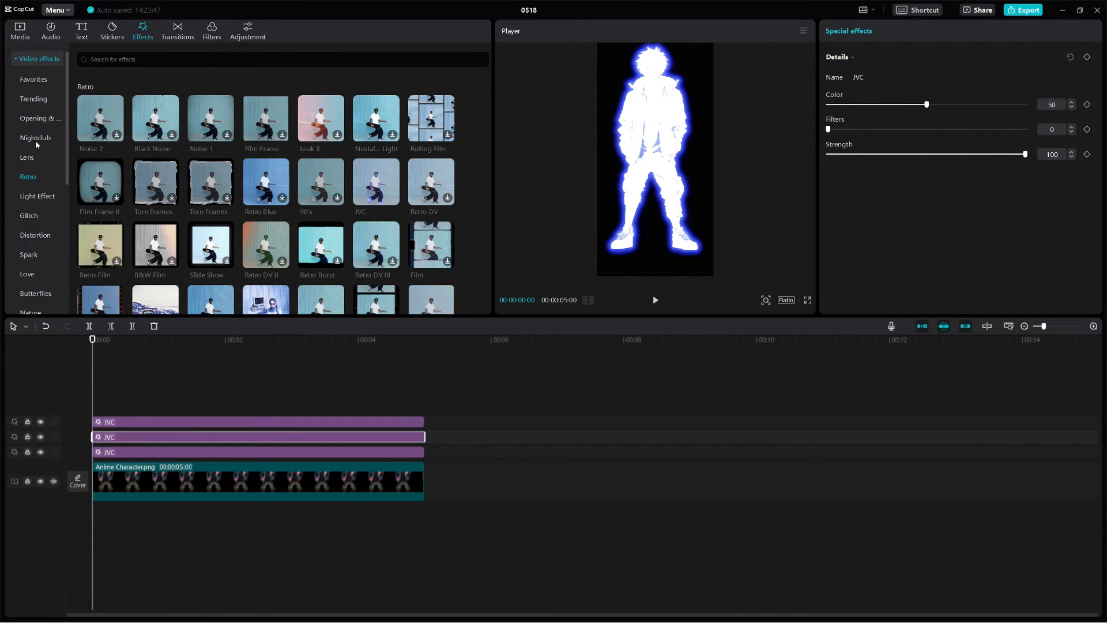
- Add Nightclub Black Flash II with Twist 100, Strength 0, Size 100 and tuned speed
{"action": "left_click", "coordinate": [35, 139]}
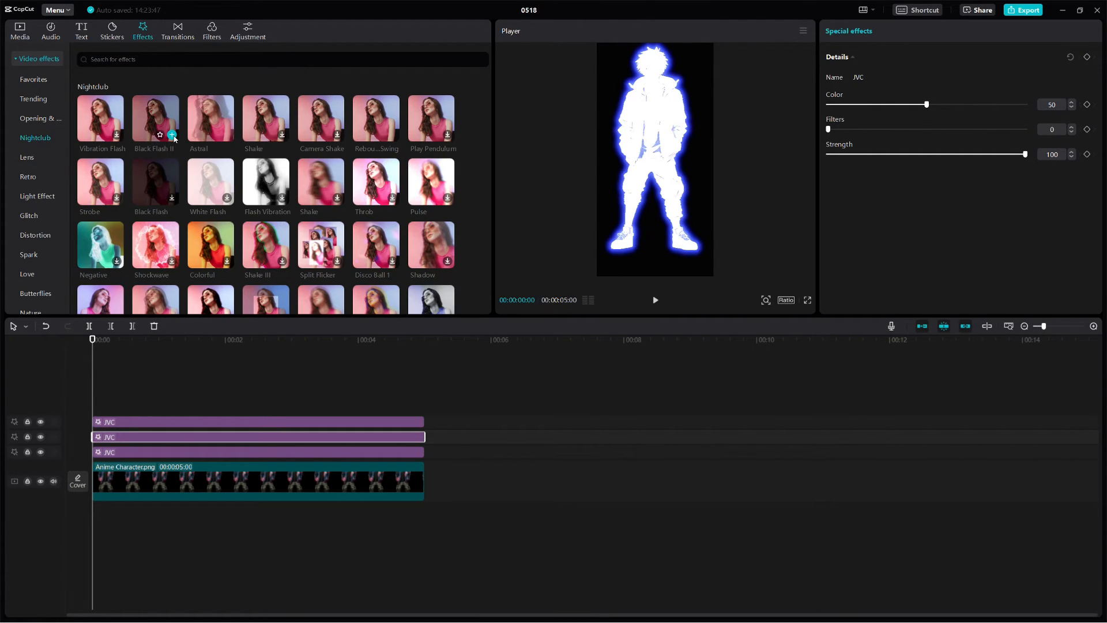
{"action": "left_click", "coordinate": [172, 136]}
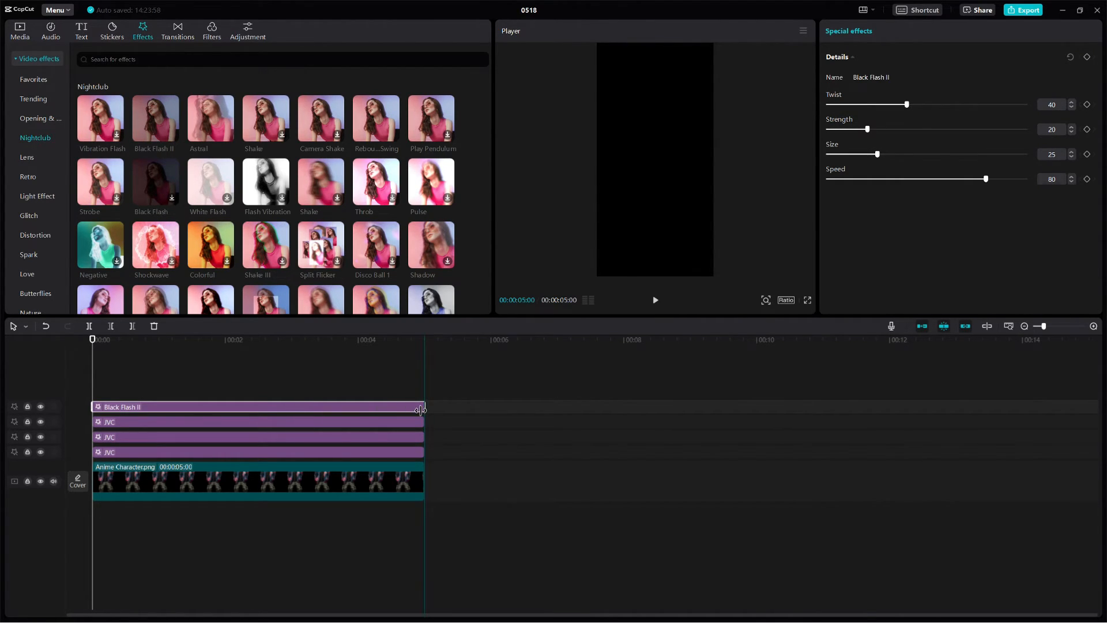
{"action": "left_click_drag", "start_coordinate": [907, 103], "coordinate": [1024, 104]}
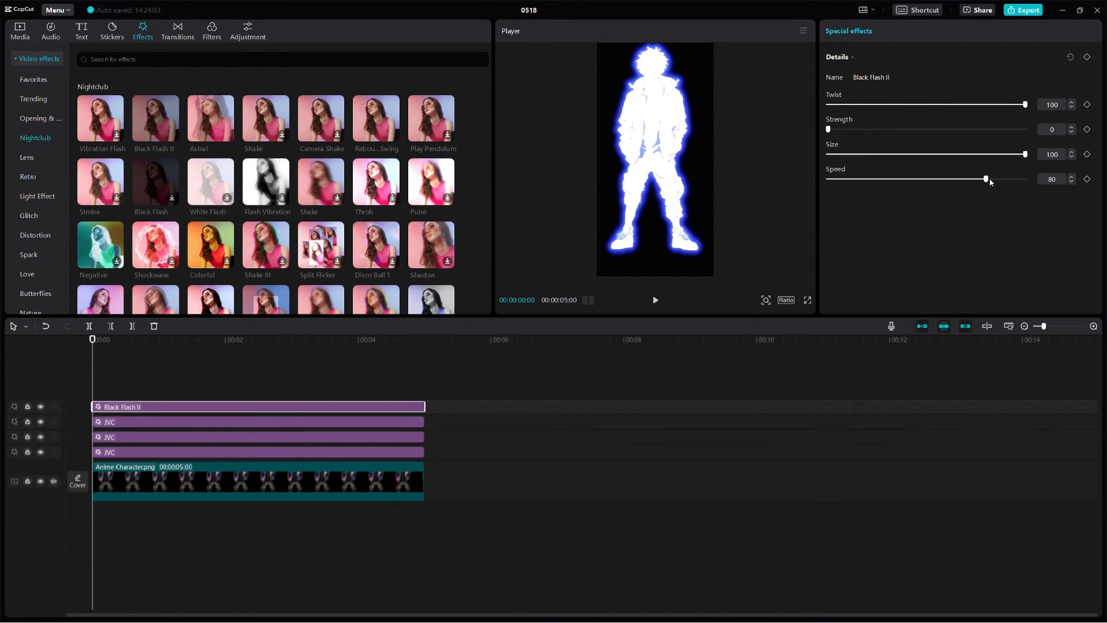
{"action": "left_click_drag", "start_coordinate": [987, 179], "coordinate": [1024, 178]}
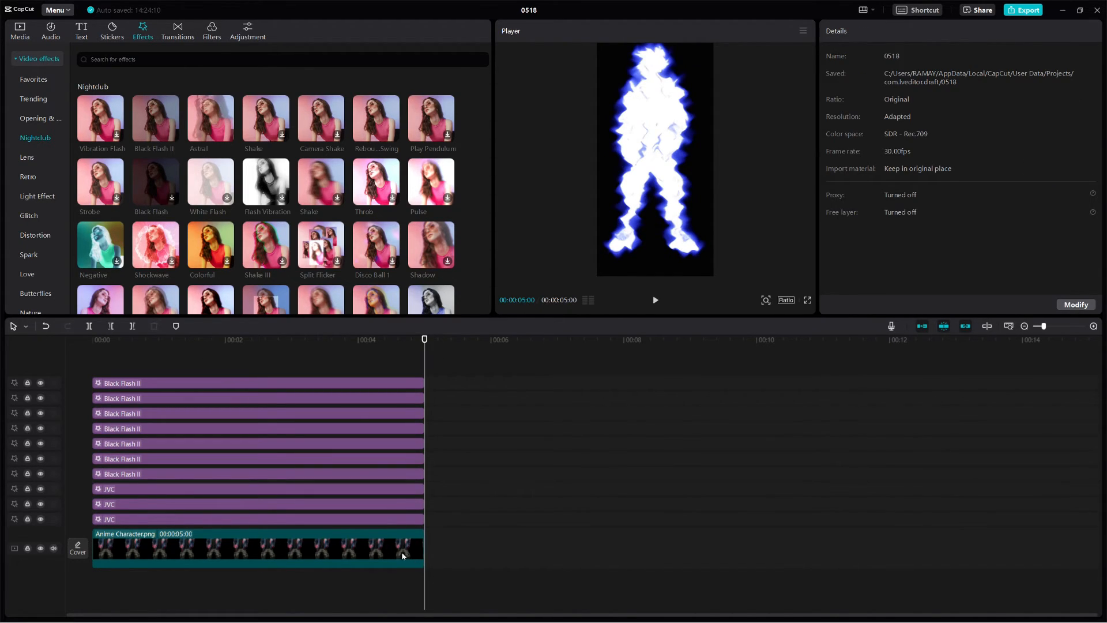
- Add the Distortion > Distorted effect and select all layers to form one compound clip
{"action": "left_click", "coordinate": [35, 235]}
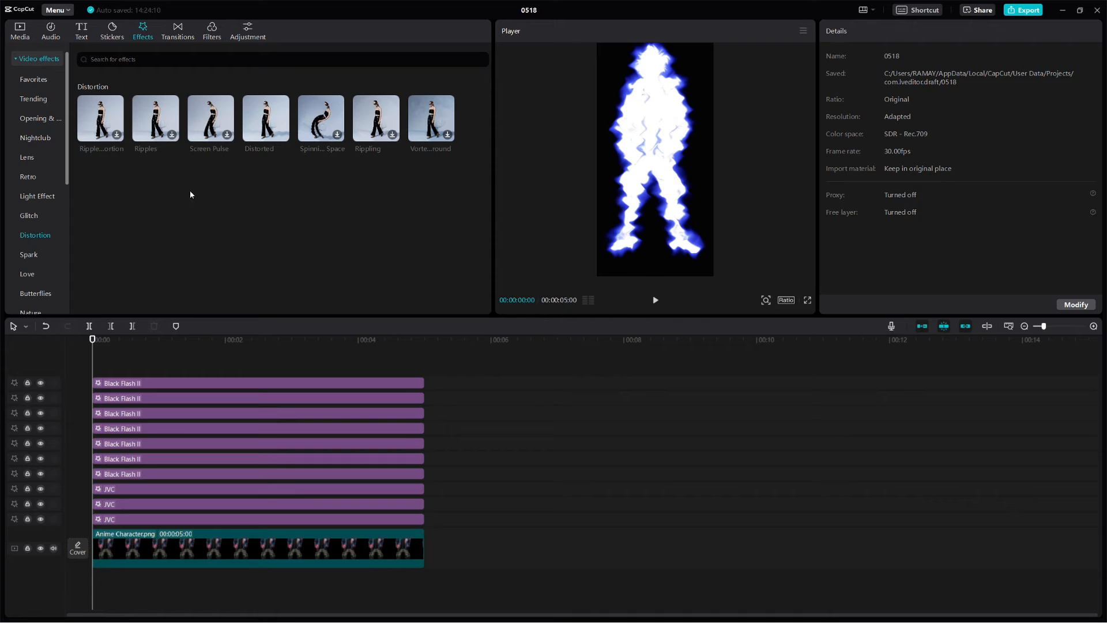
{"action": "left_click", "coordinate": [265, 117]}
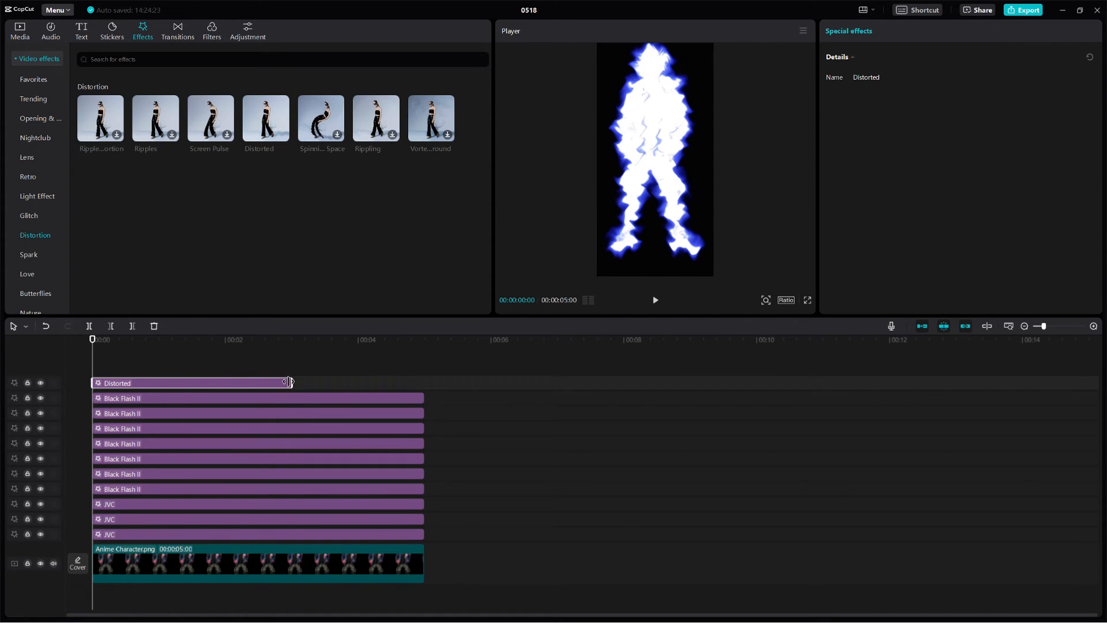
{"action": "left_click", "coordinate": [257, 398]}
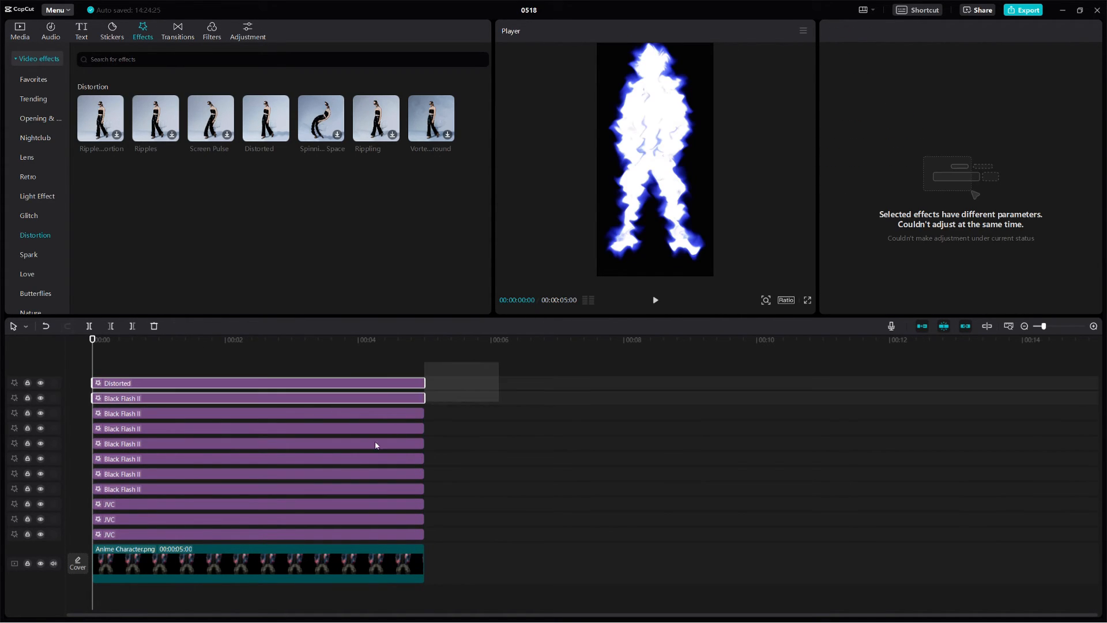
{"action": "left_click", "coordinate": [257, 563]}
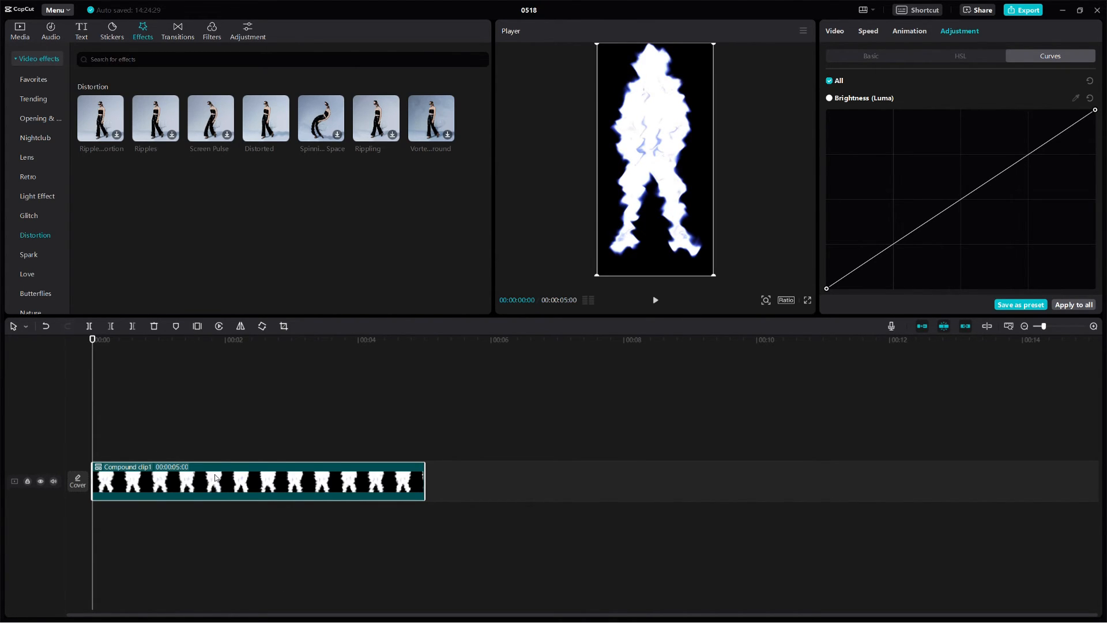
- Place two Anime Character image copies and set the character clip to layer 2 beneath the compound clip
{"action": "left_click", "coordinate": [19, 30]}
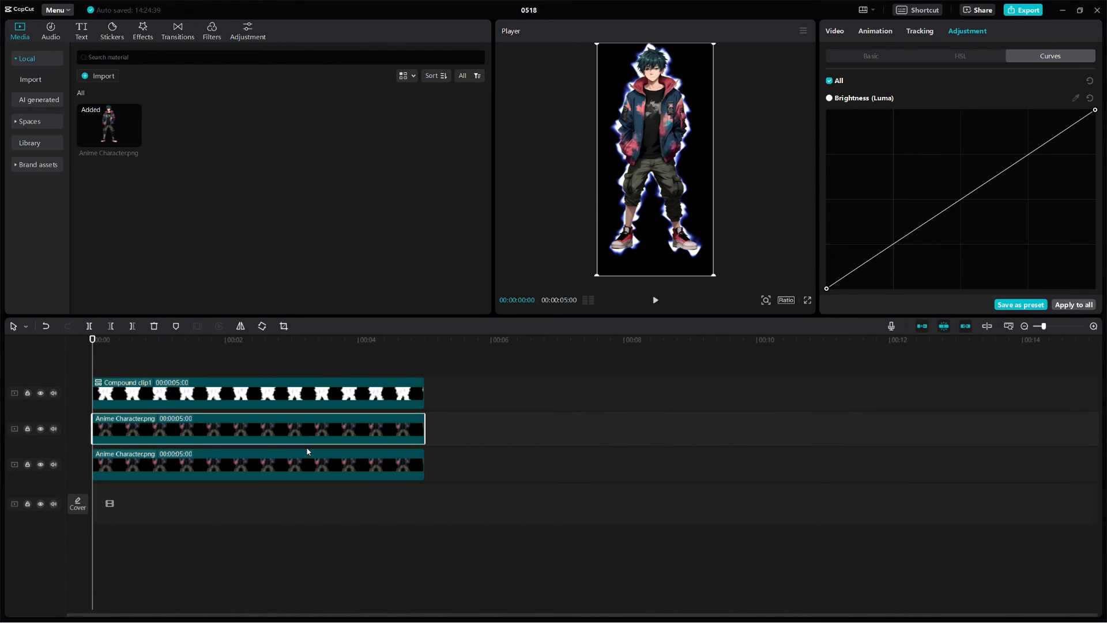
{"action": "mouse_move", "coordinate": [360, 474]}
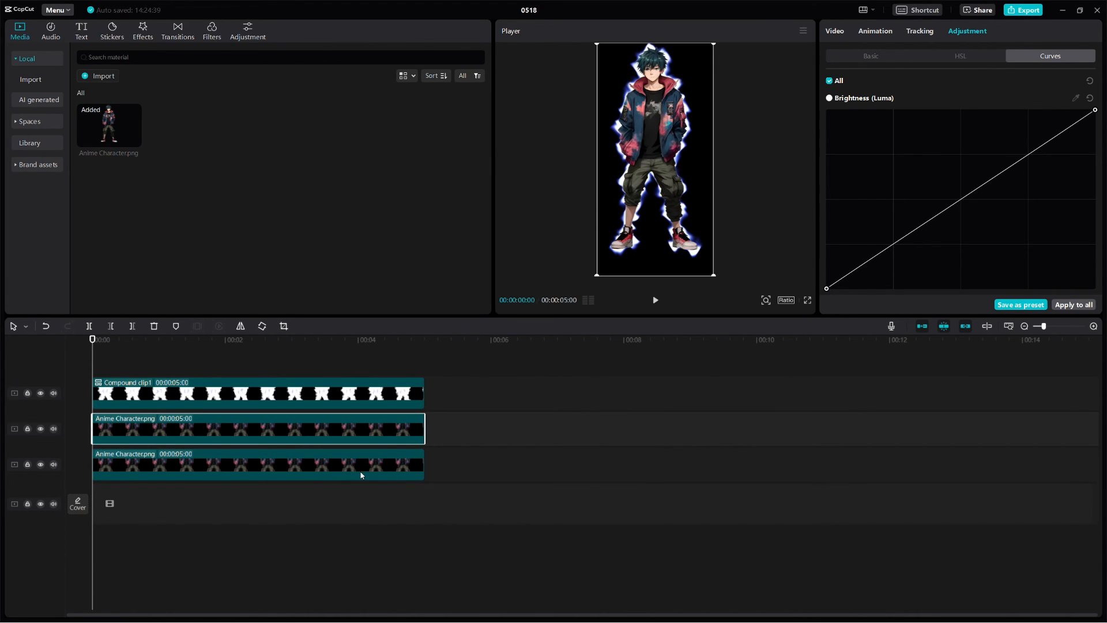
{"action": "left_click", "coordinate": [257, 393]}
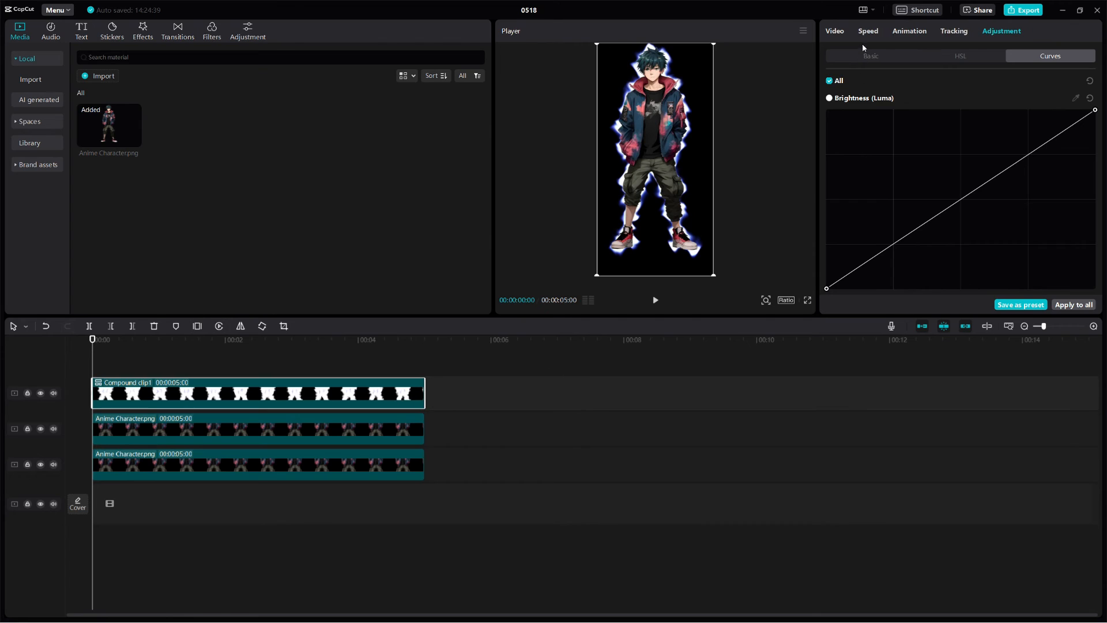
{"action": "left_click", "coordinate": [833, 30]}
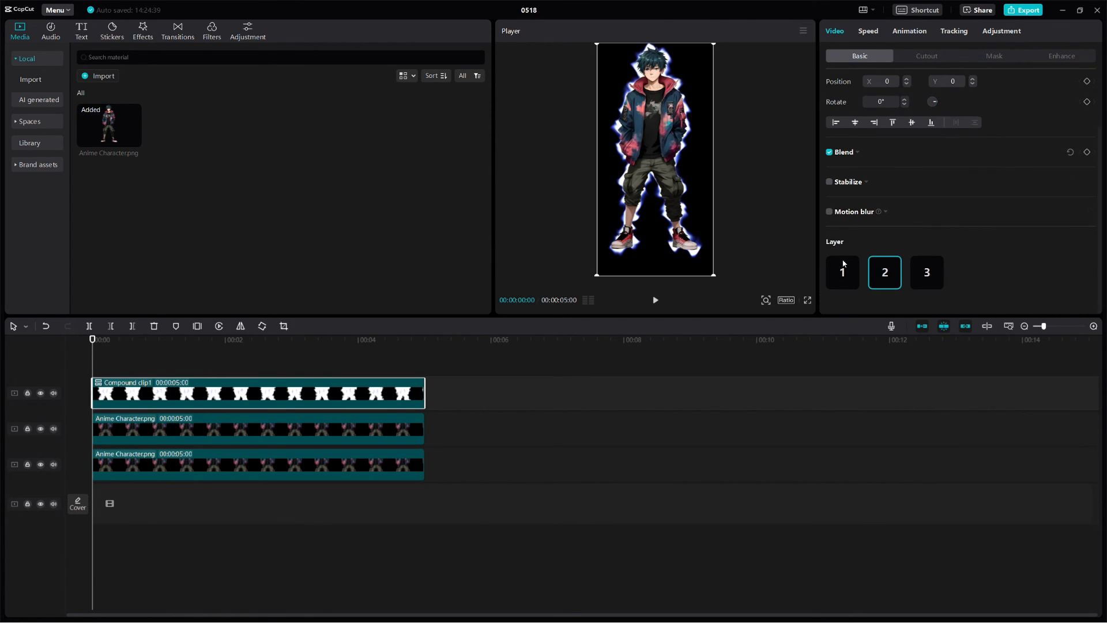
{"action": "left_click", "coordinate": [841, 272]}
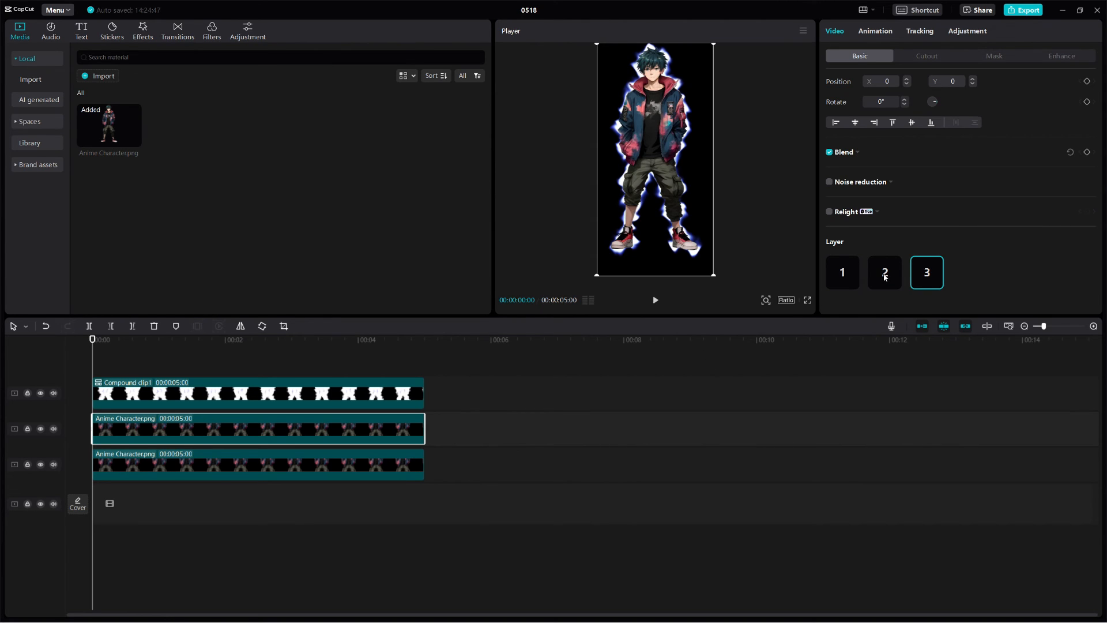
{"action": "left_click", "coordinate": [884, 272]}
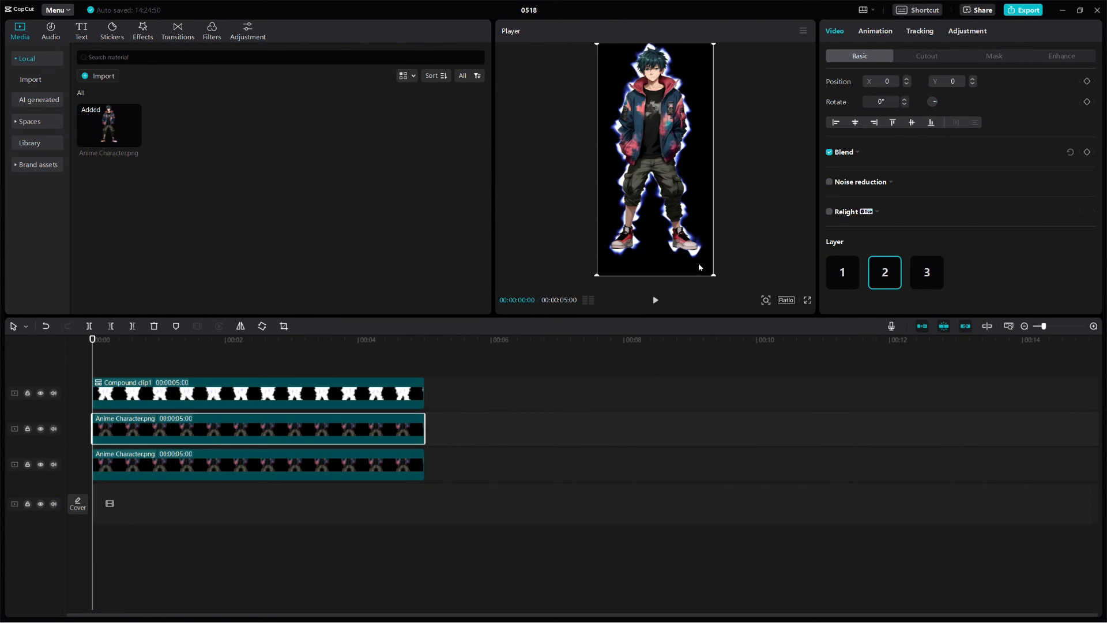
{"action": "mouse_move", "coordinate": [353, 350]}
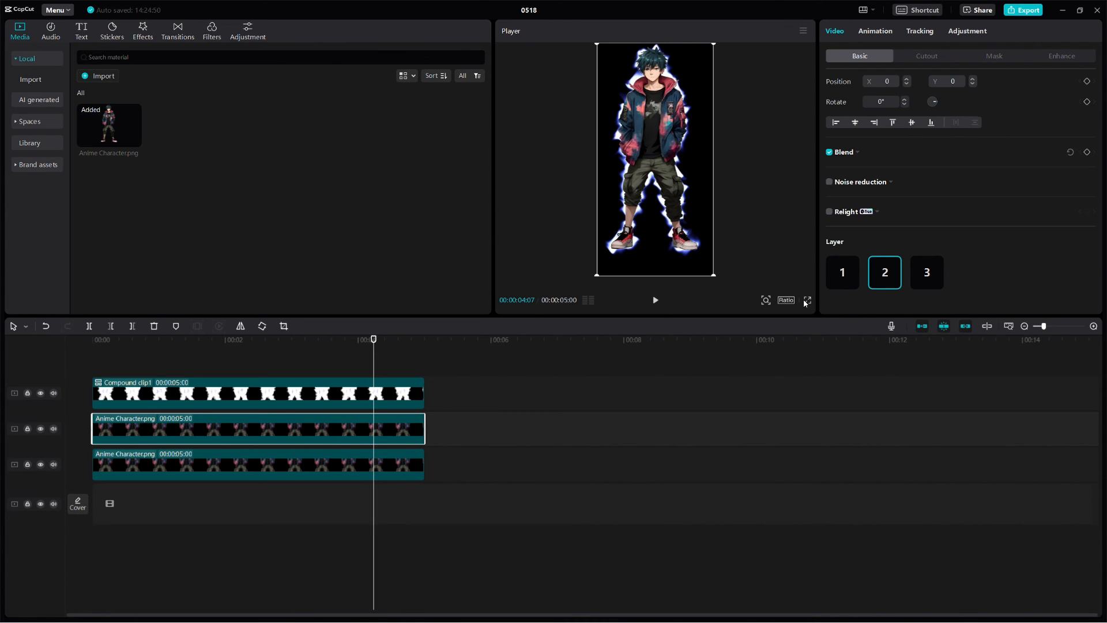
{"action": "mouse_move", "coordinate": [706, 344]}
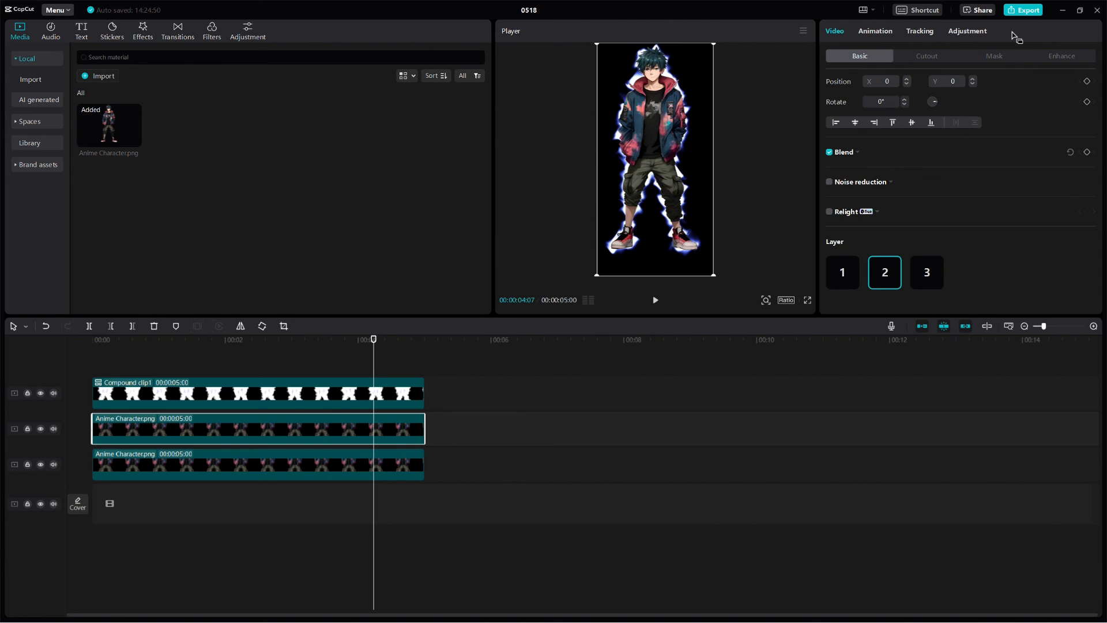
{"action": "mouse_move", "coordinate": [951, 43]}
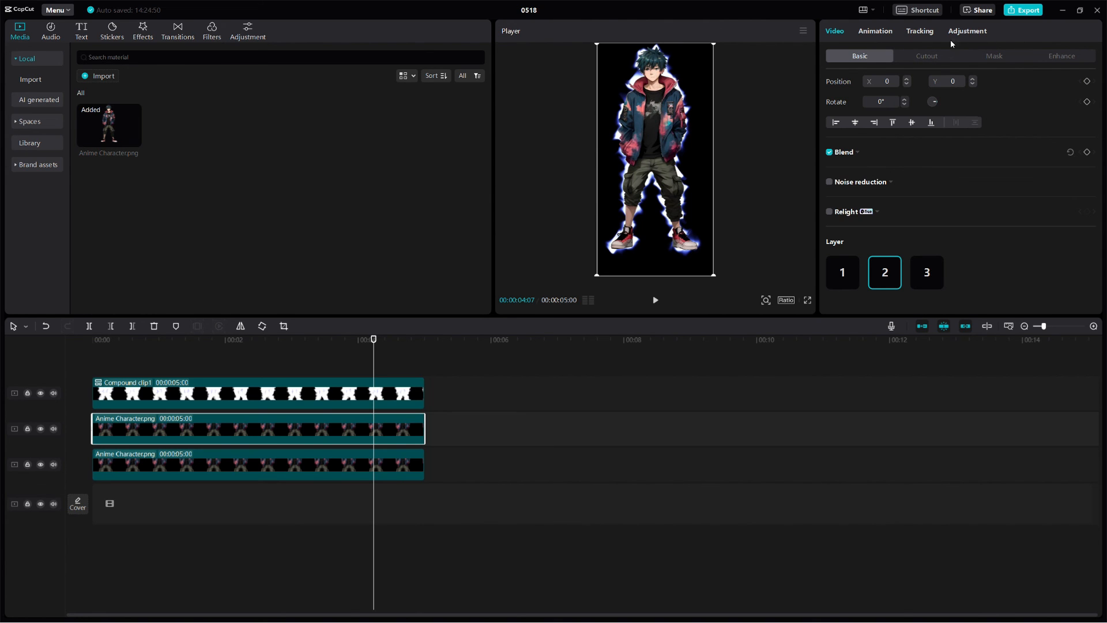
{"action": "mouse_move", "coordinate": [458, 20]}
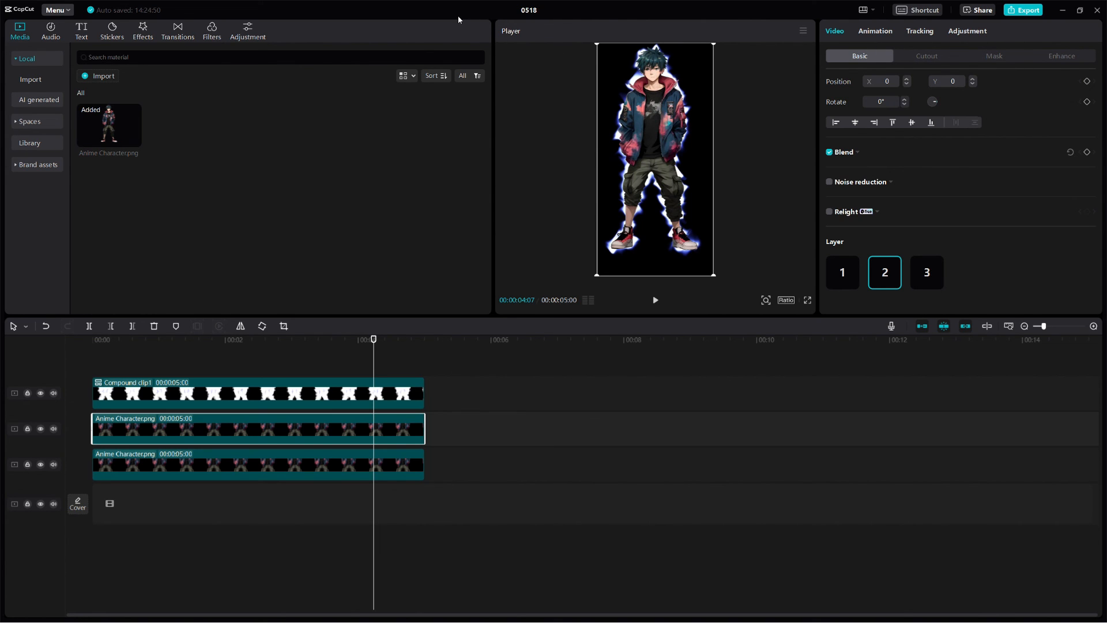